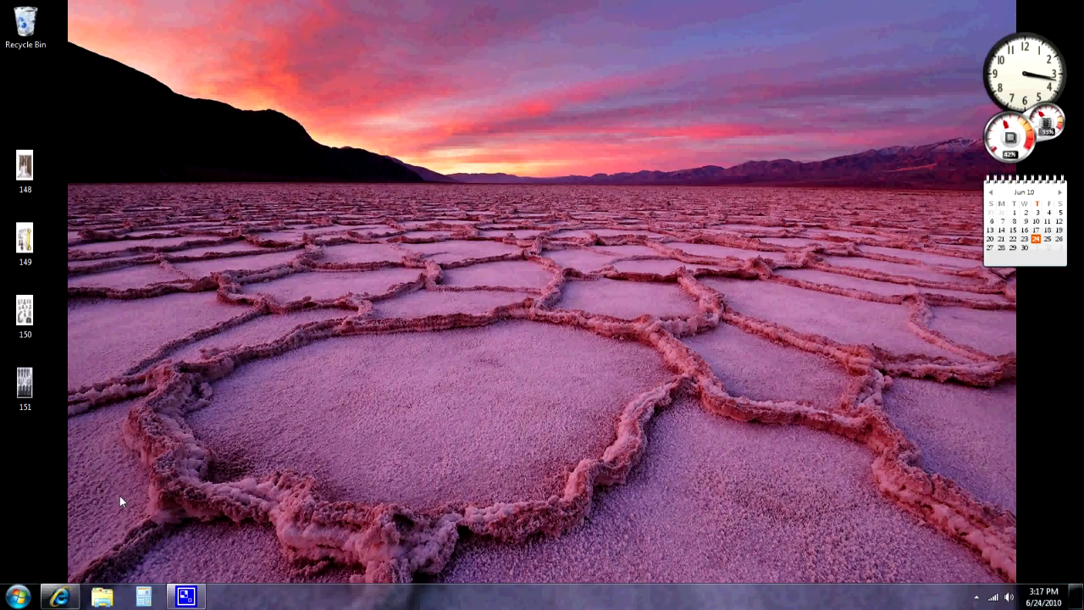
mouse_move(75, 205)
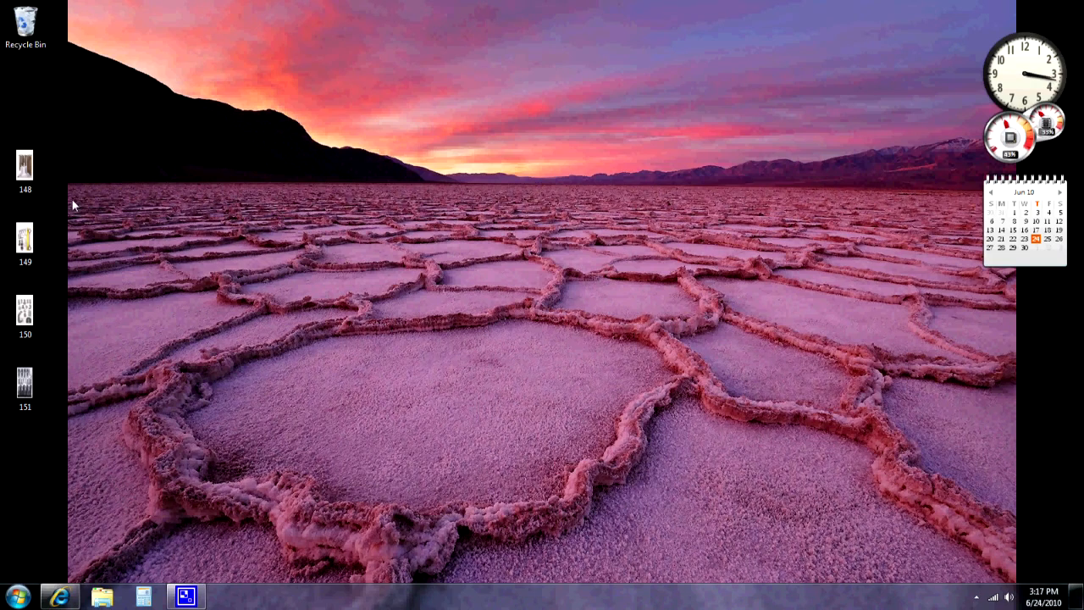
- Select desktop images 148–151 and send them to a new compressed (zipped) folder
left_click(24, 388)
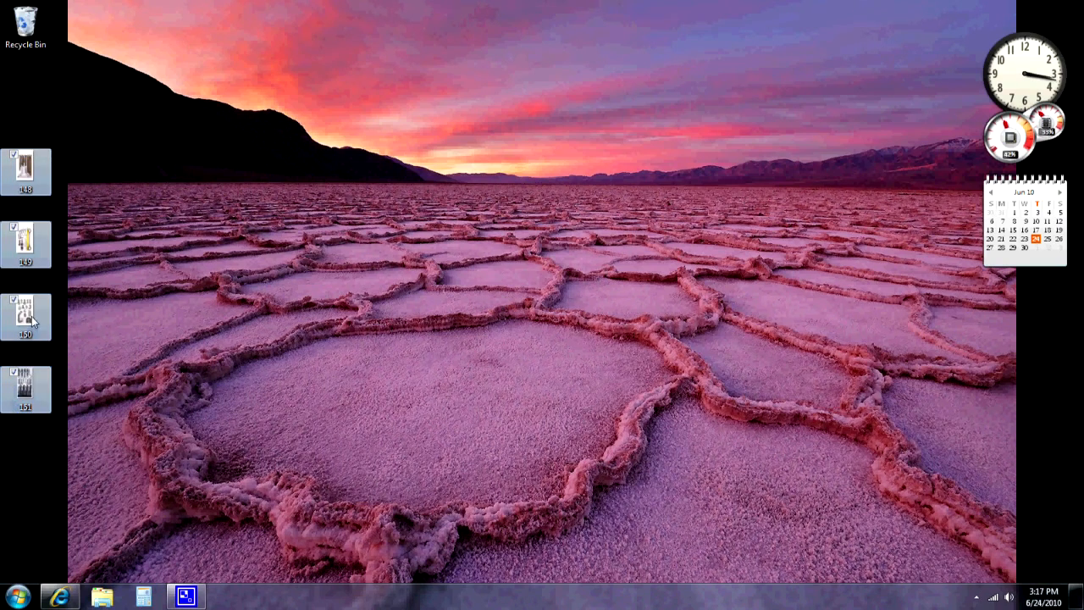
right_click(26, 319)
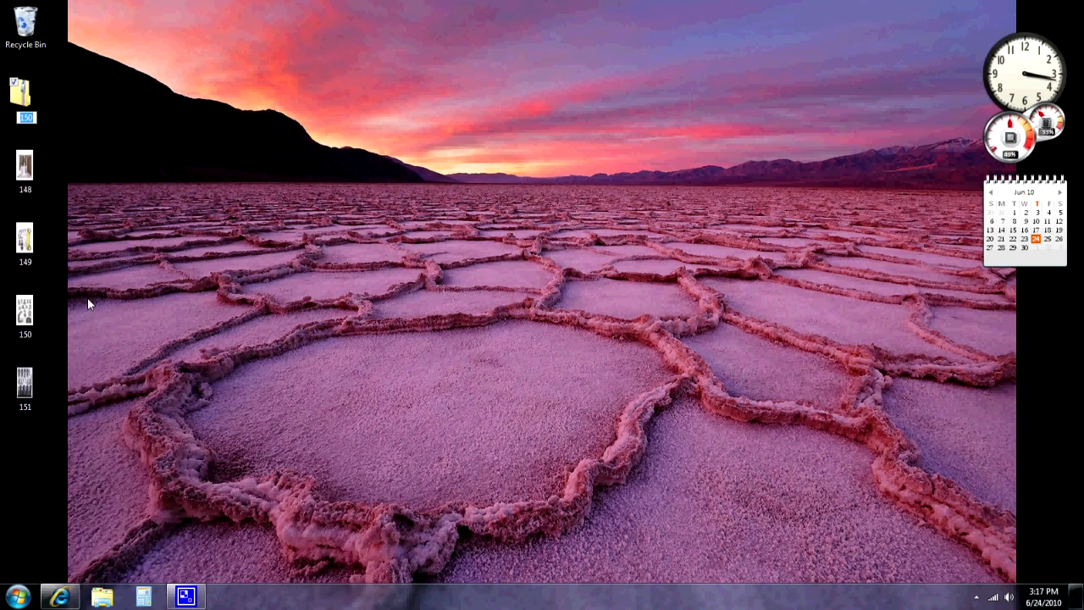
- Name the new zipped folder 'stuff' and move it away from the image icons
left_click(25, 93)
type("stf")
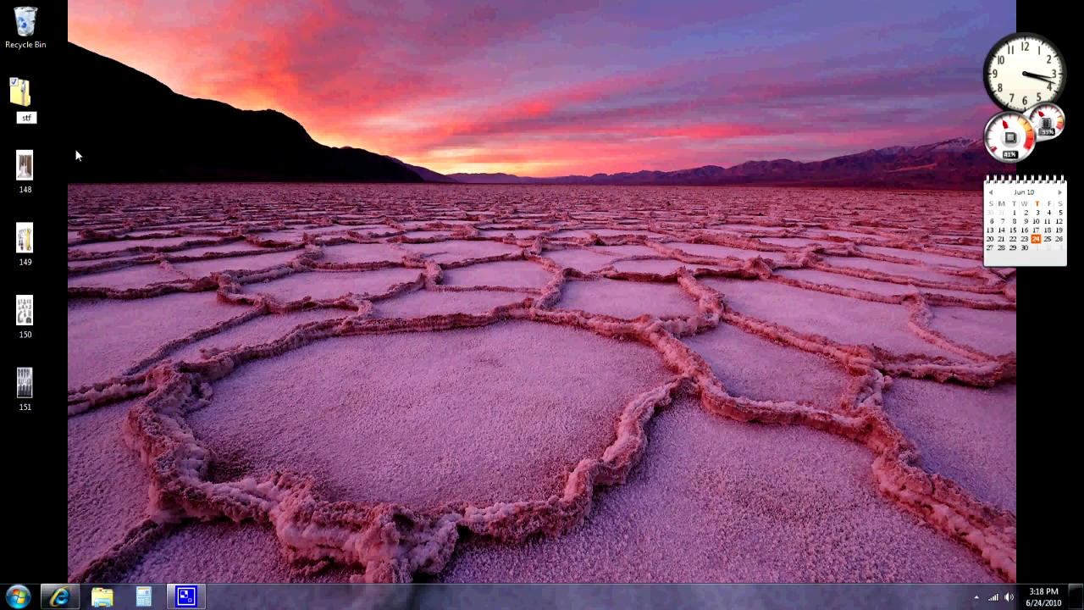
type("stuff")
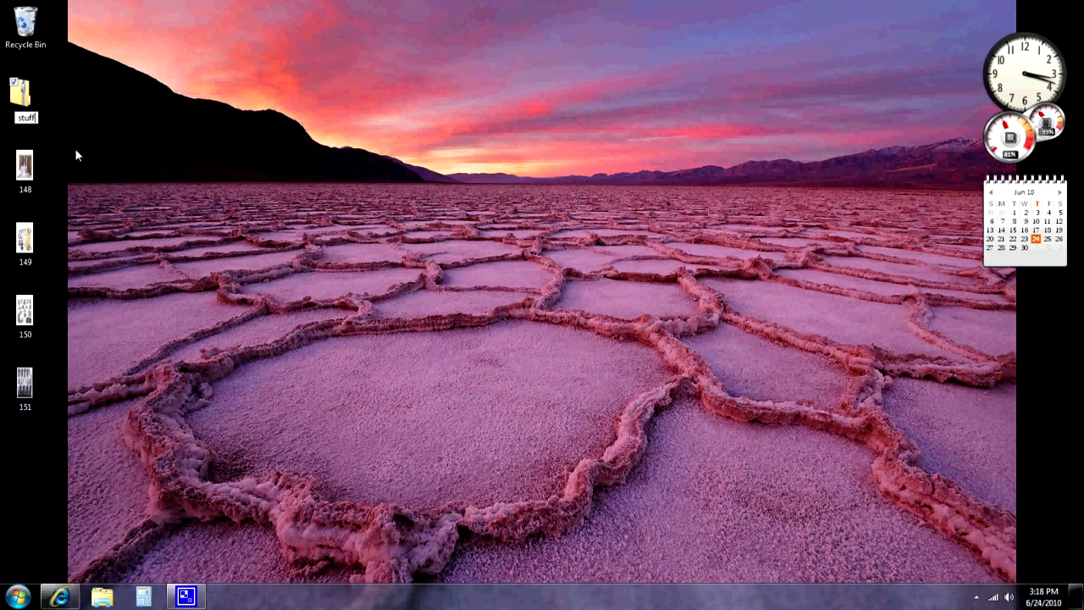
left_click(26, 94)
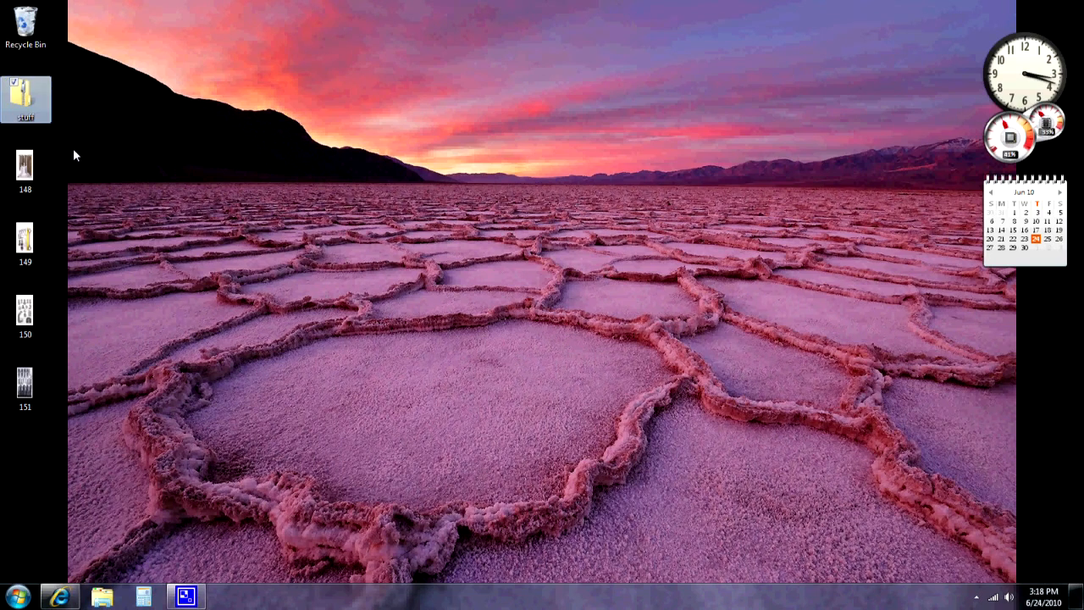
left_click_drag(26, 99, 129, 98)
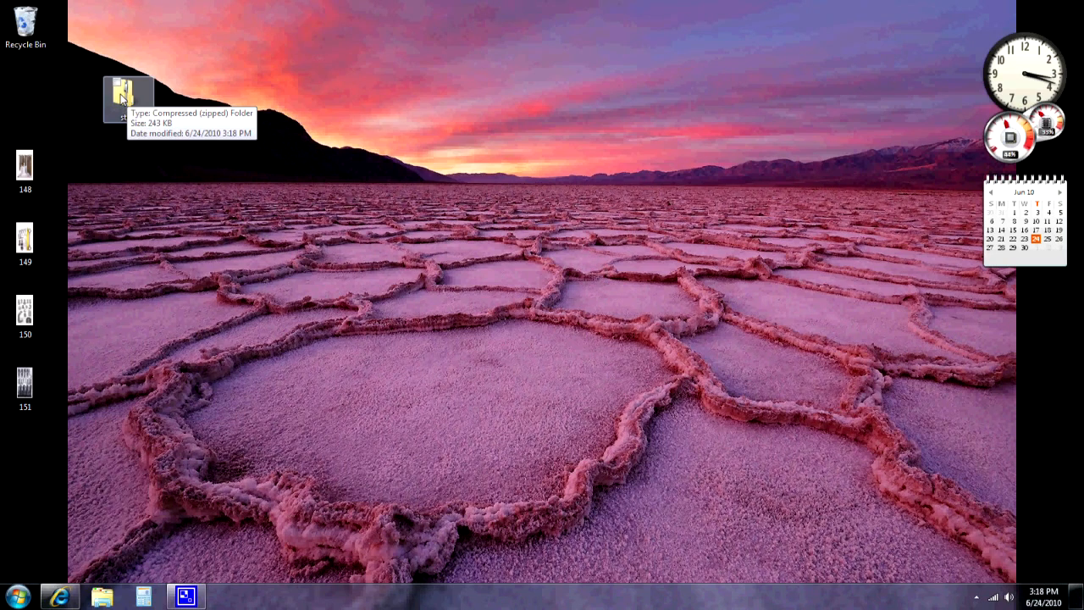
- Open the zipped 'stuff' folder and view image 149 from inside it
double_click(129, 93)
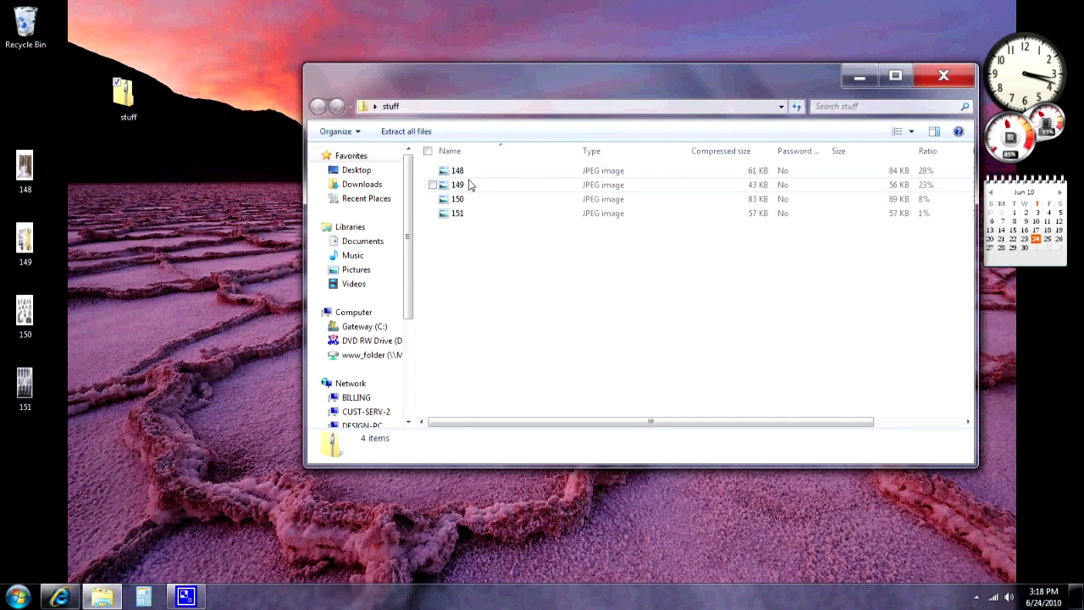
double_click(457, 185)
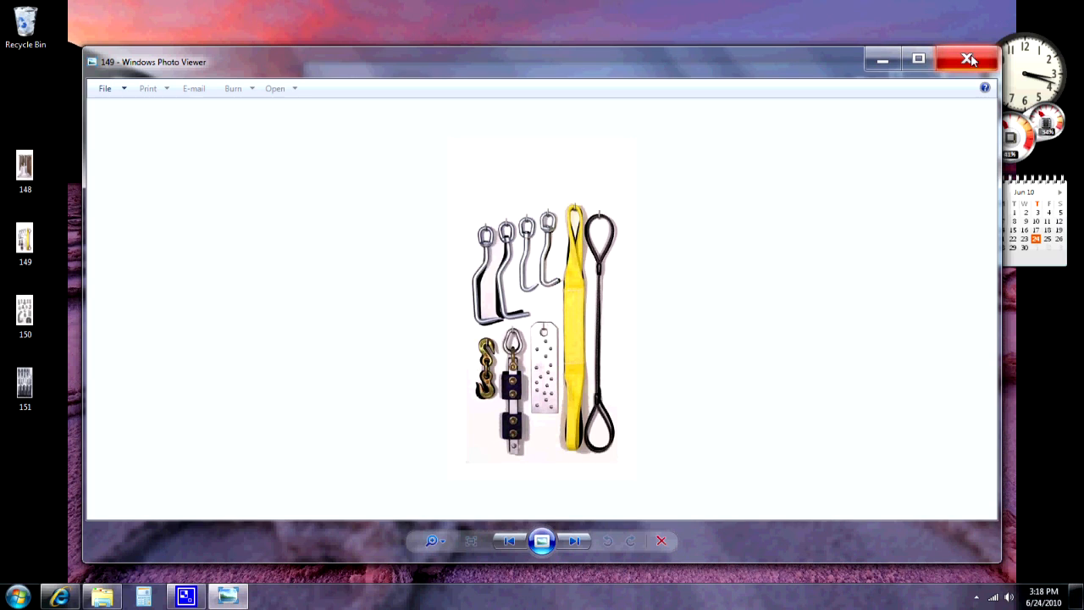
mouse_move(969, 58)
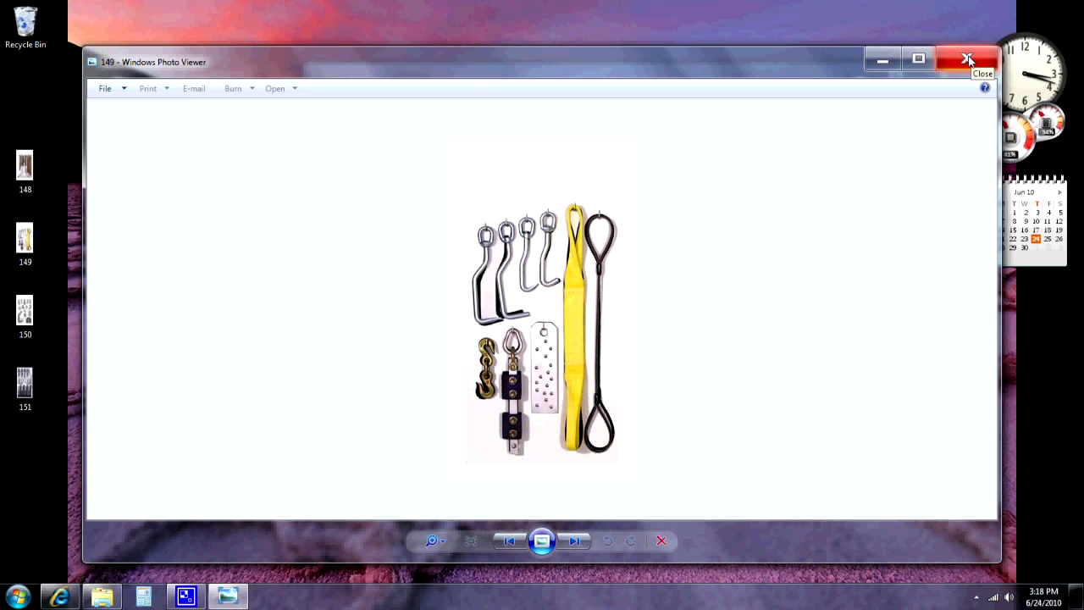
- Close Windows Photo Viewer after viewing image 149
left_click(969, 60)
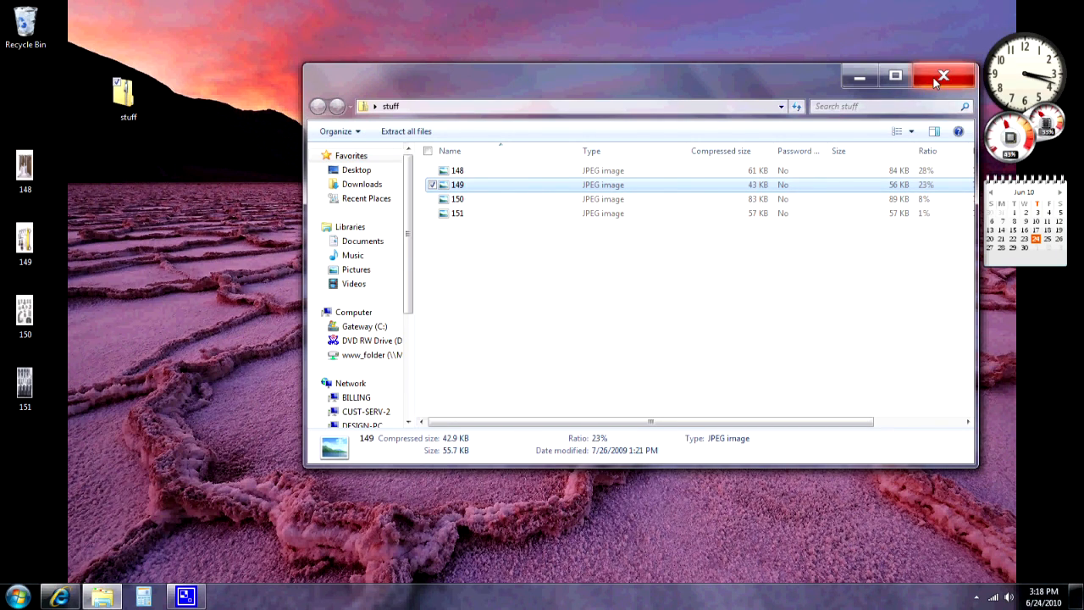
- Close the zip window and choose Extract All on the 'stuff' compressed folder
left_click(941, 75)
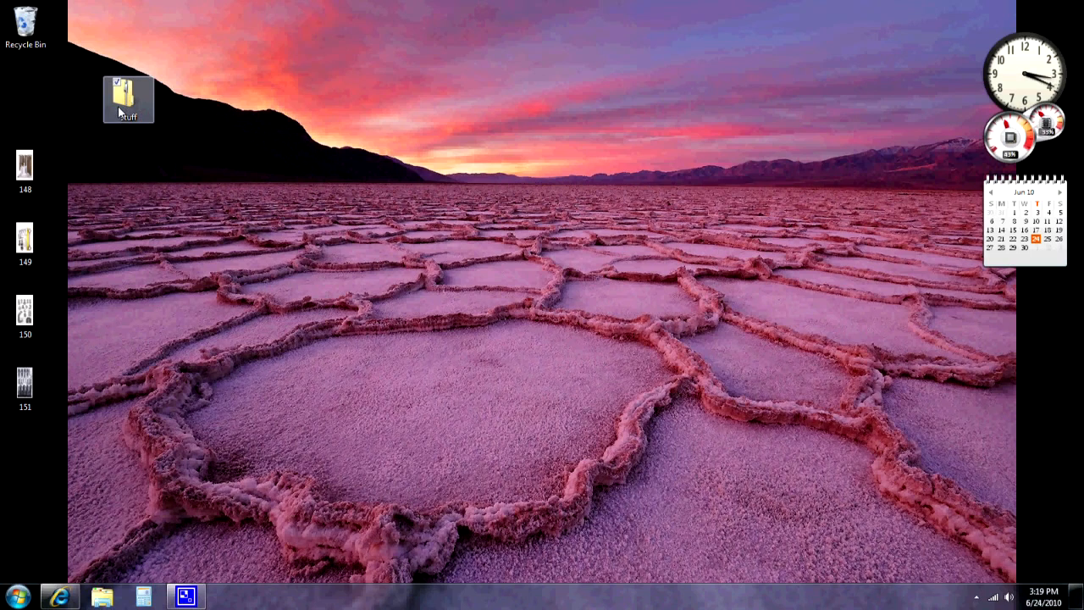
right_click(129, 96)
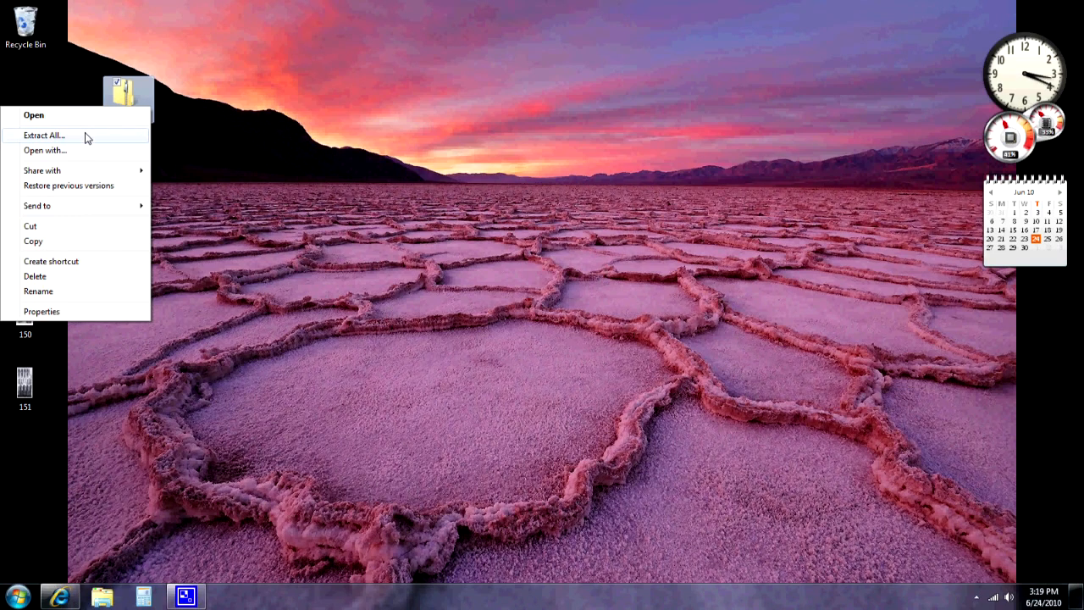
mouse_move(52, 142)
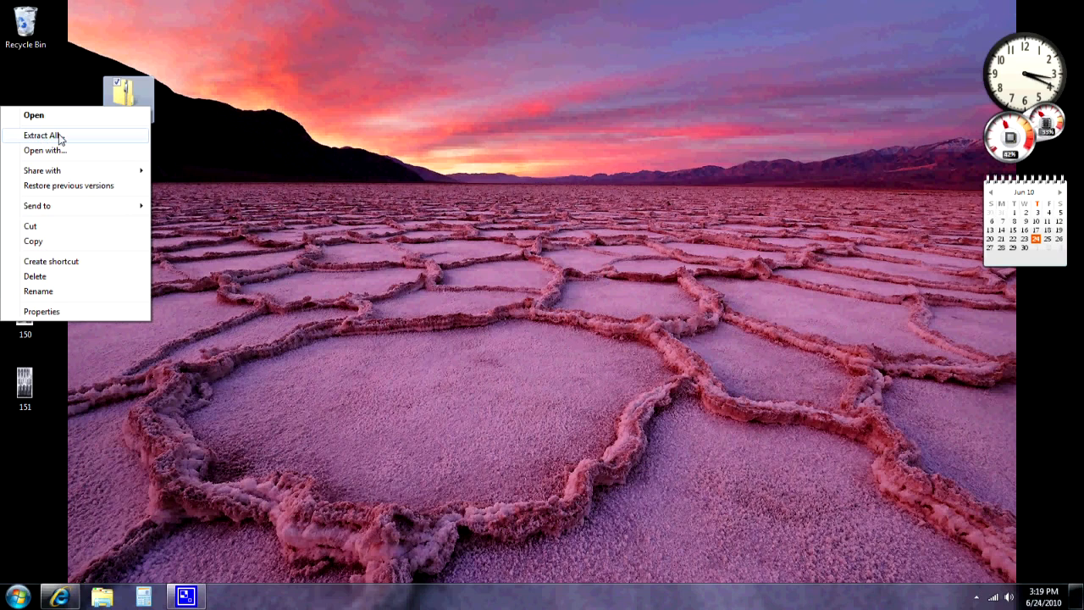
left_click(39, 136)
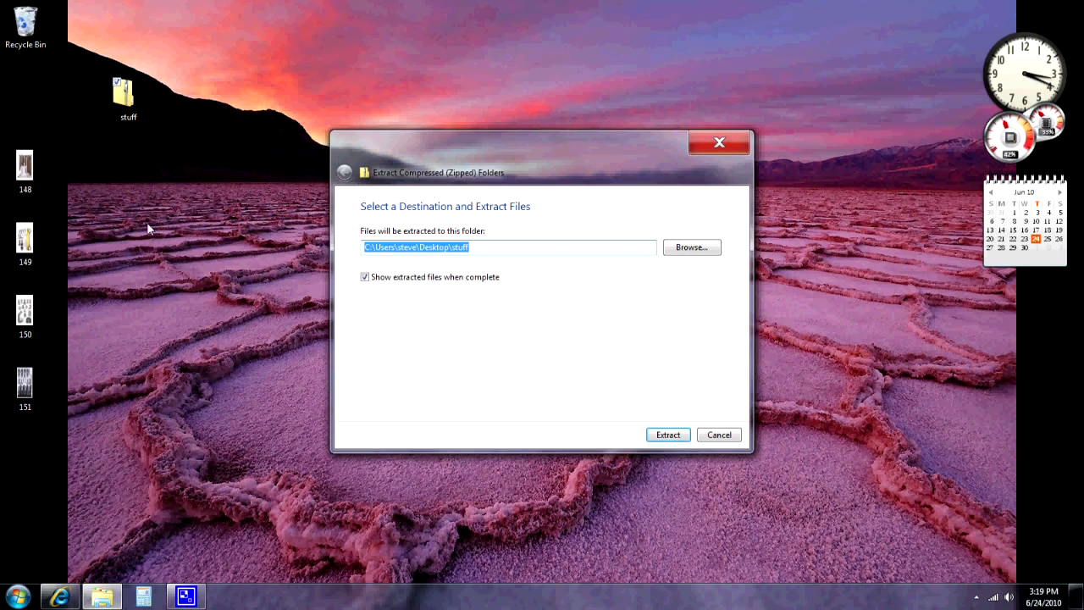
mouse_move(399, 213)
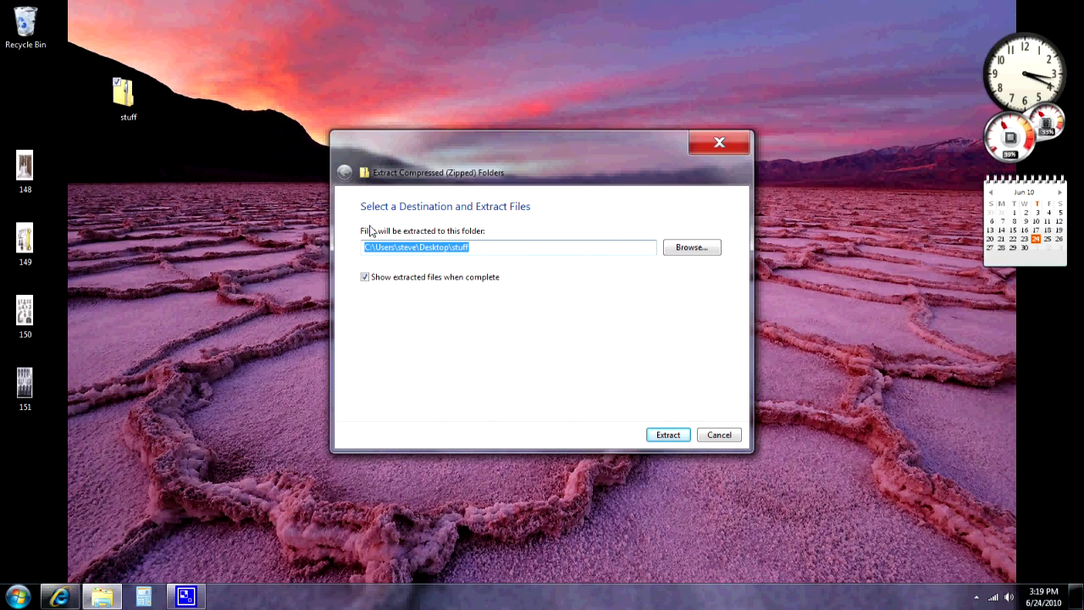
mouse_move(478, 255)
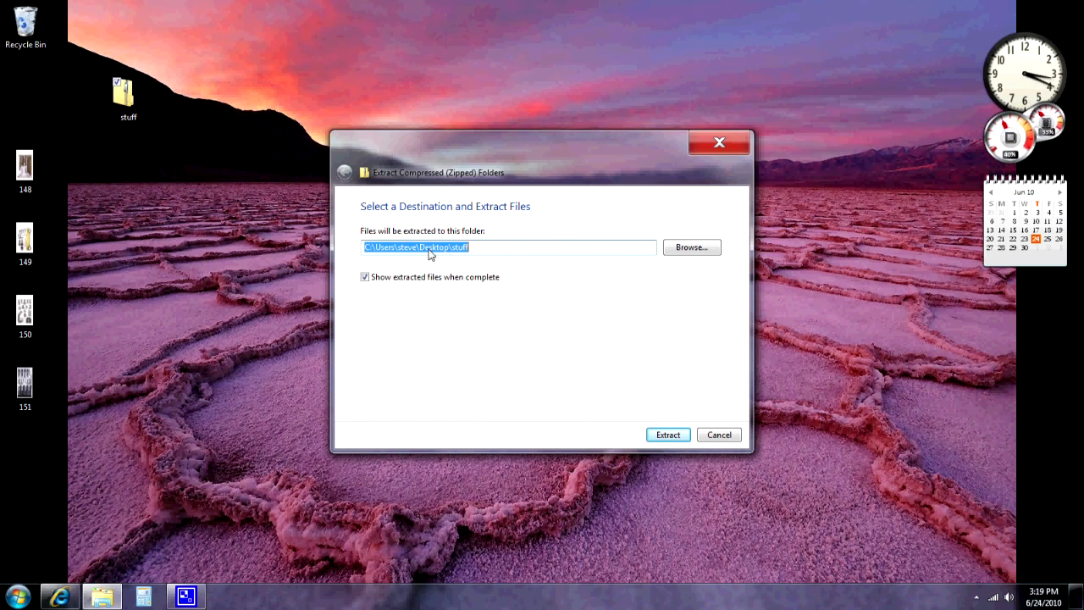
mouse_move(457, 247)
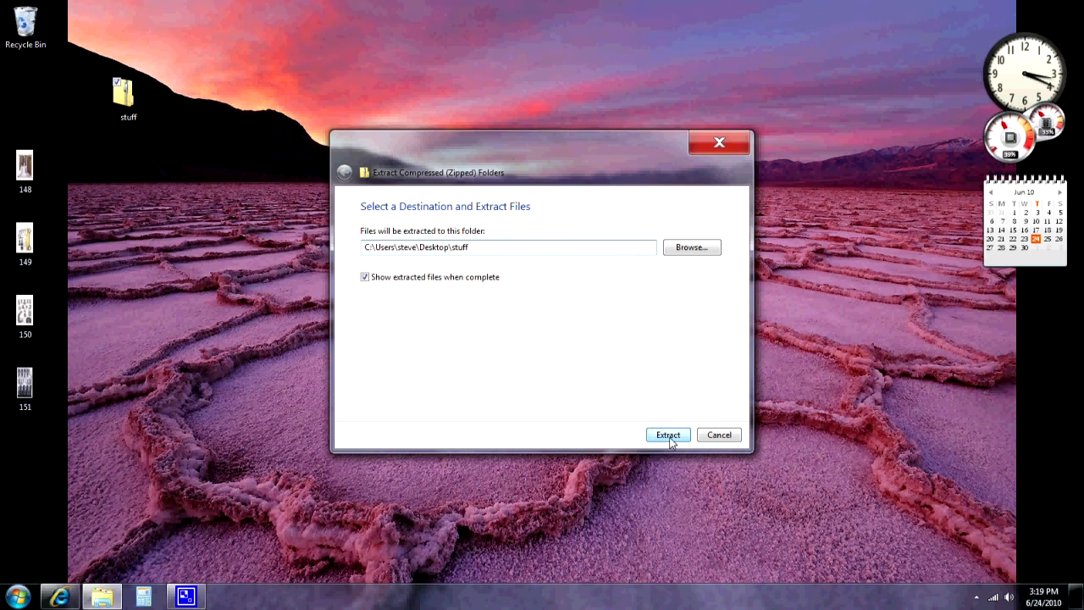
- Extract images 148–151 into the default Desktop\stuff folder
left_click(668, 434)
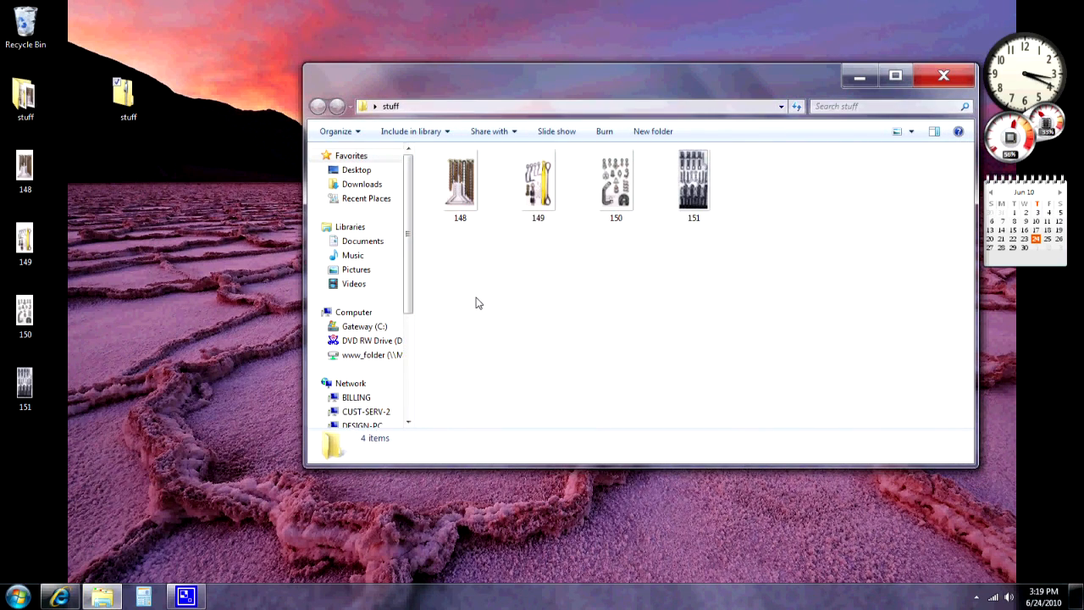
mouse_move(576, 139)
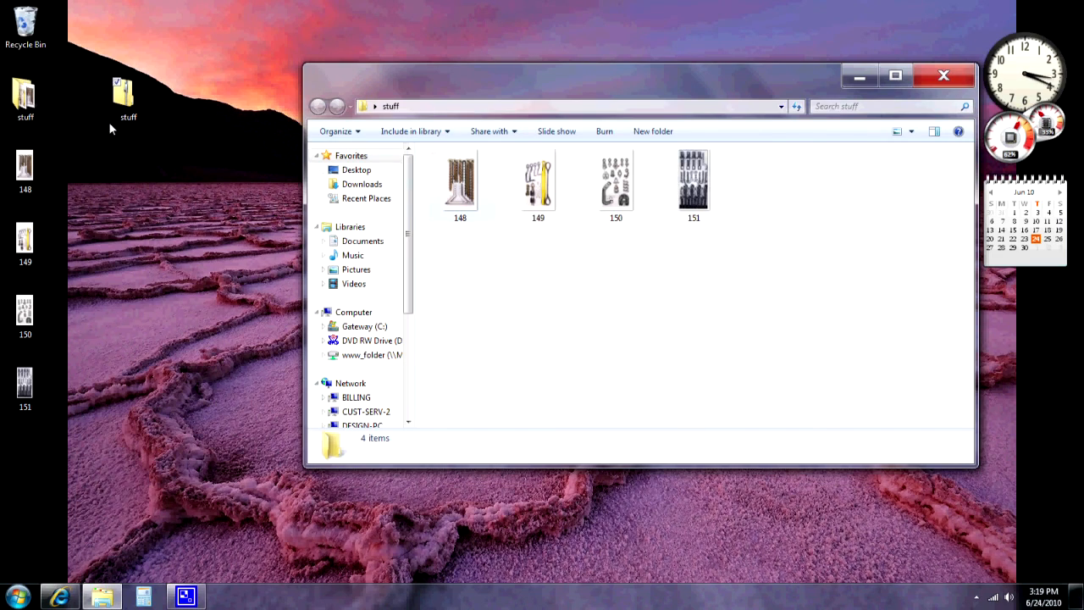
- Drag the 'stuff' folder down beside the open window showing the four images
left_click_drag(127, 88, 178, 244)
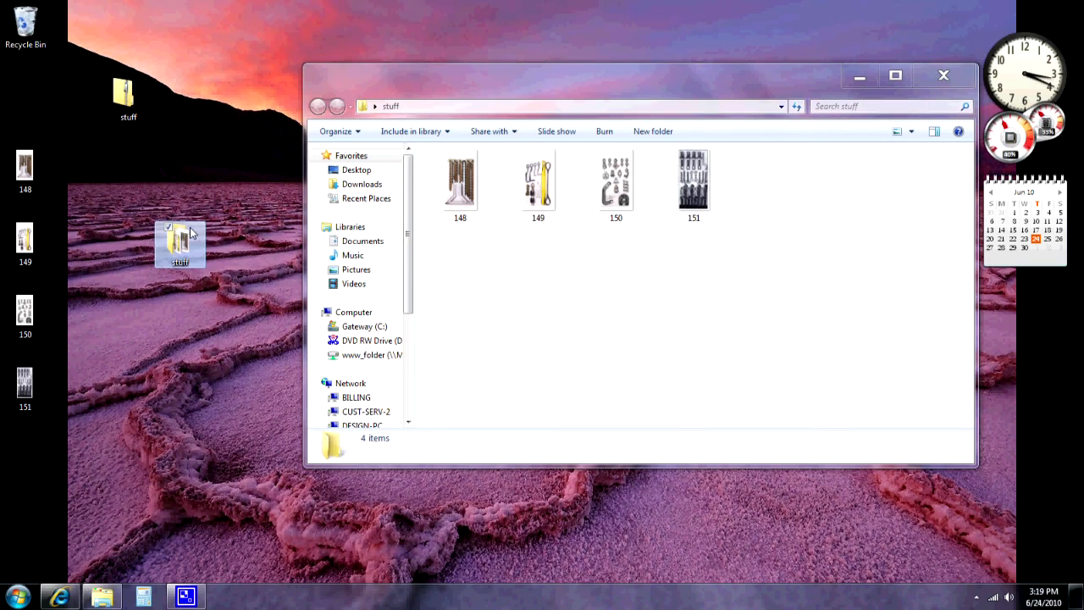
mouse_move(186, 245)
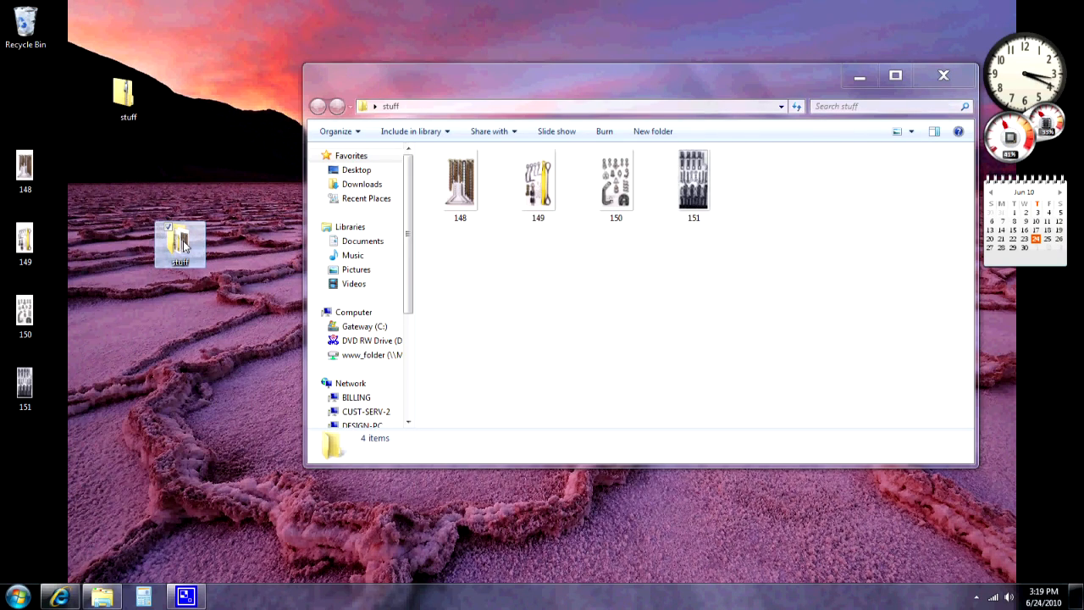
mouse_move(179, 244)
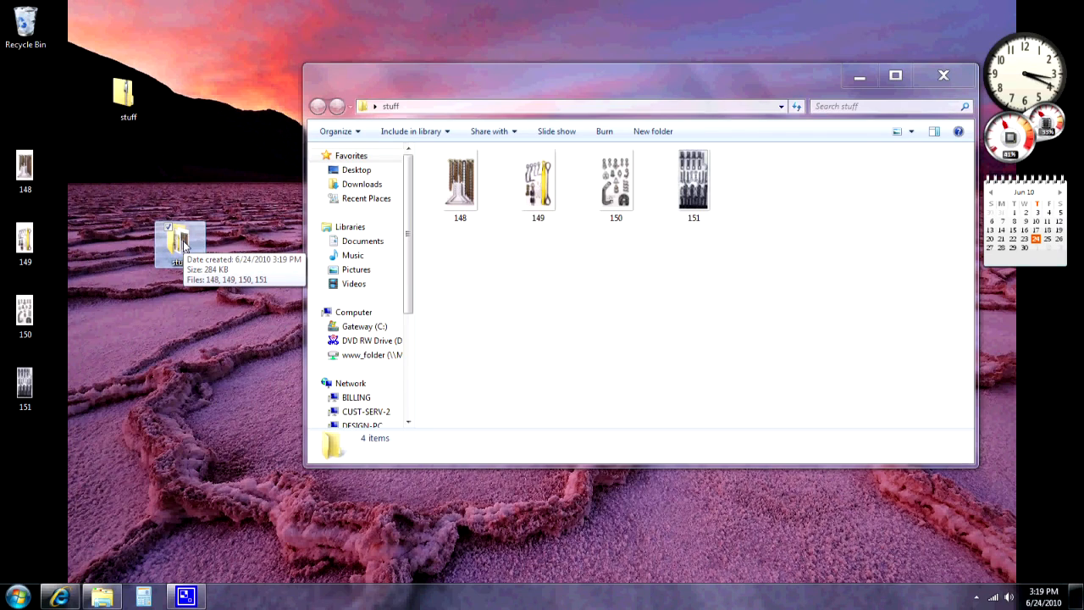
mouse_move(169, 248)
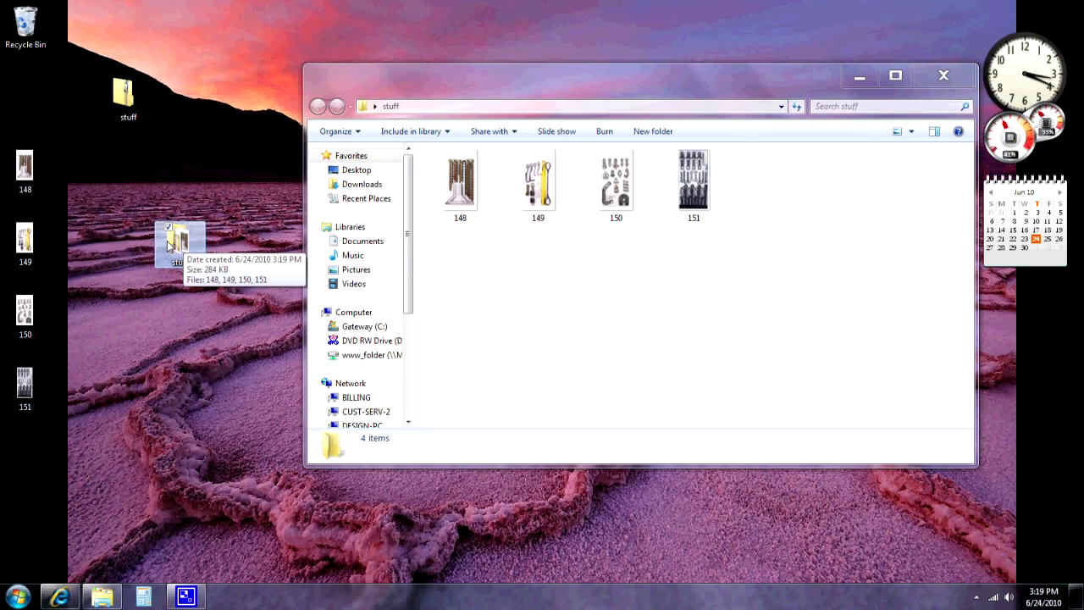